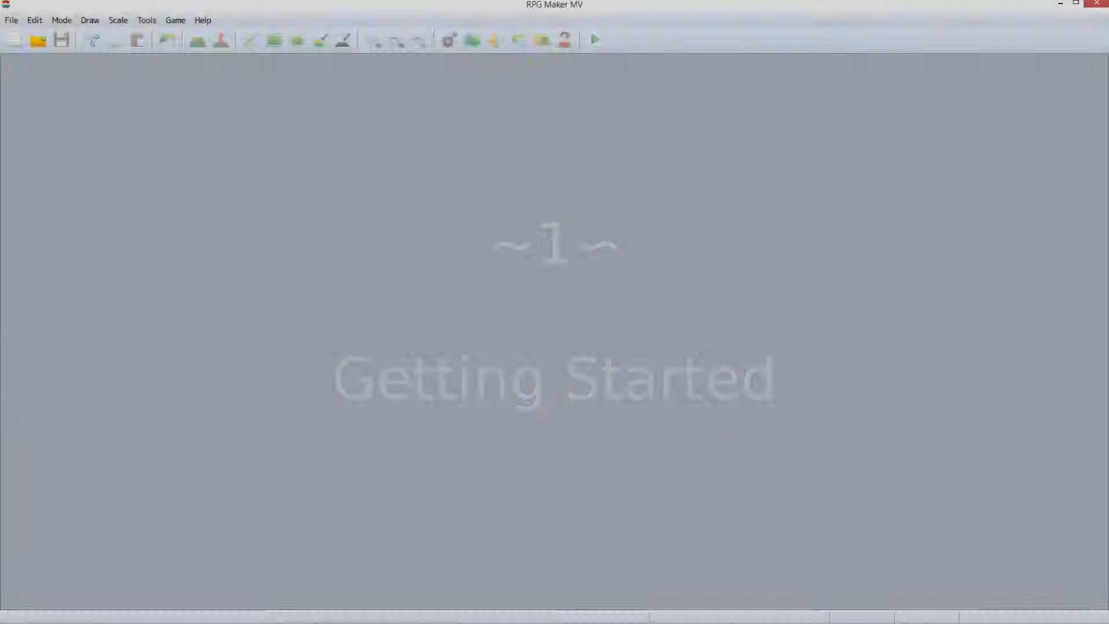
mouse_move(14, 40)
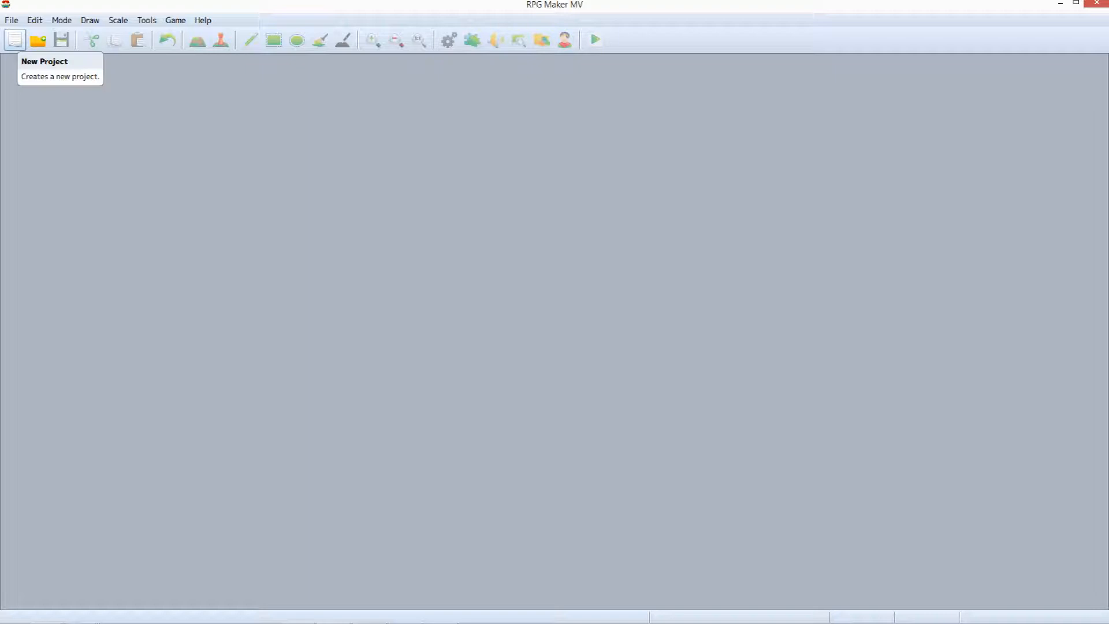
Create a new project named 'Using RPG Maker MV' with game title 'A Memorable Journey'.
click(14, 38)
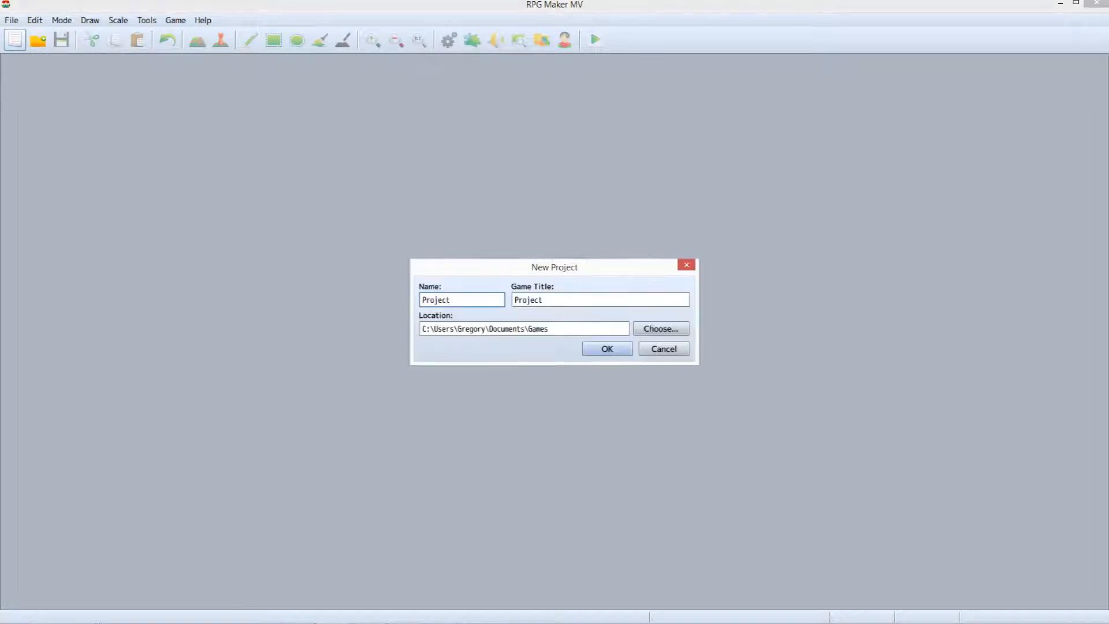
text(Using RPG Maker MV)
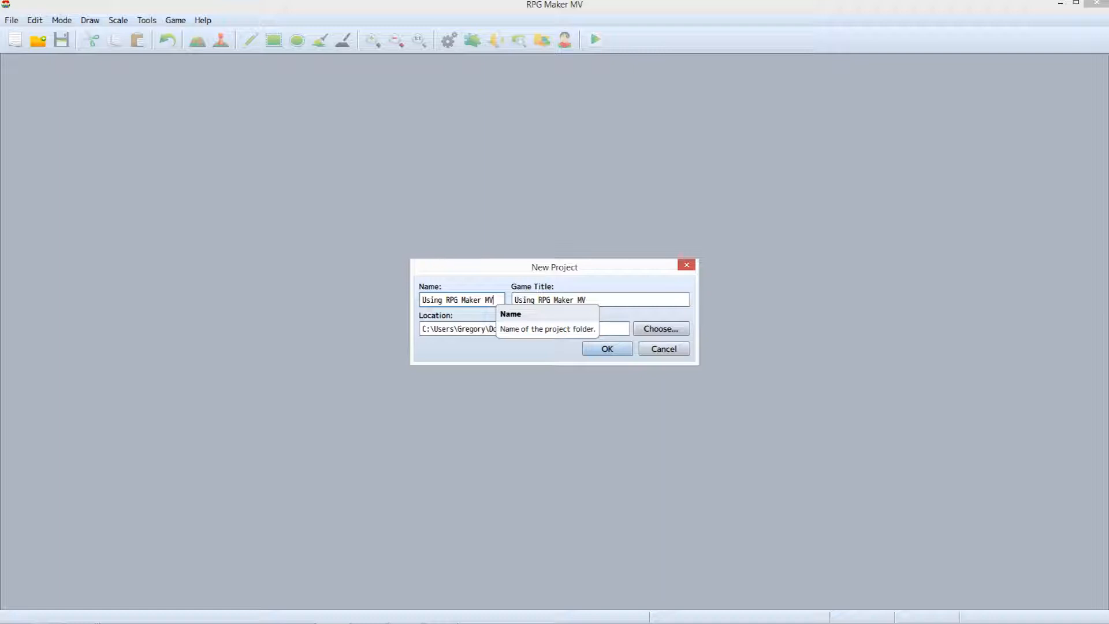
text(A Memorable Journey)
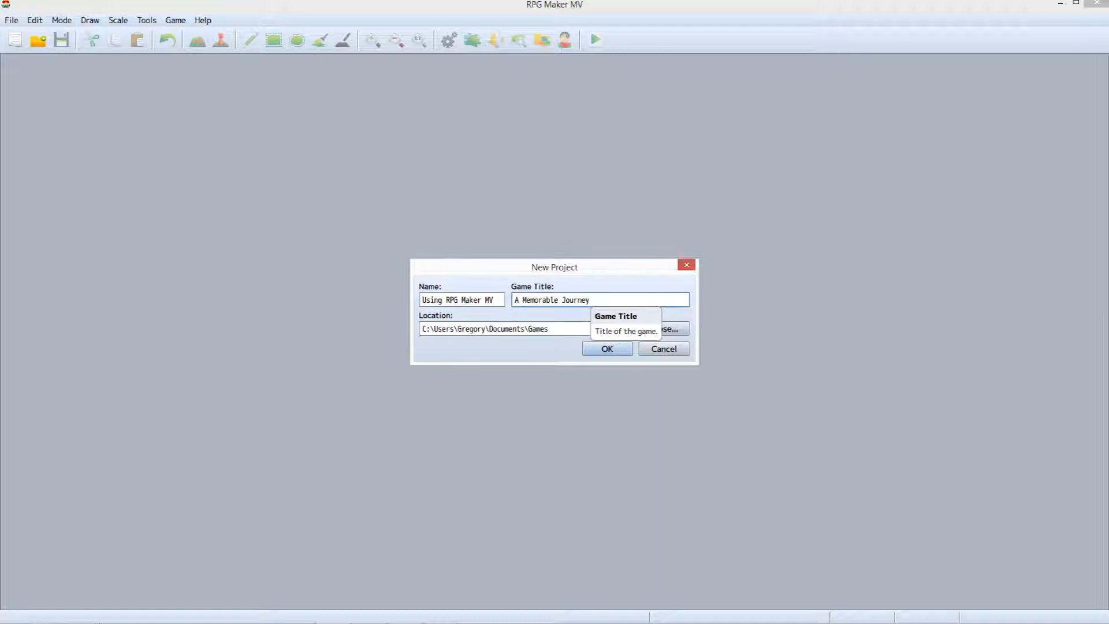
click(606, 347)
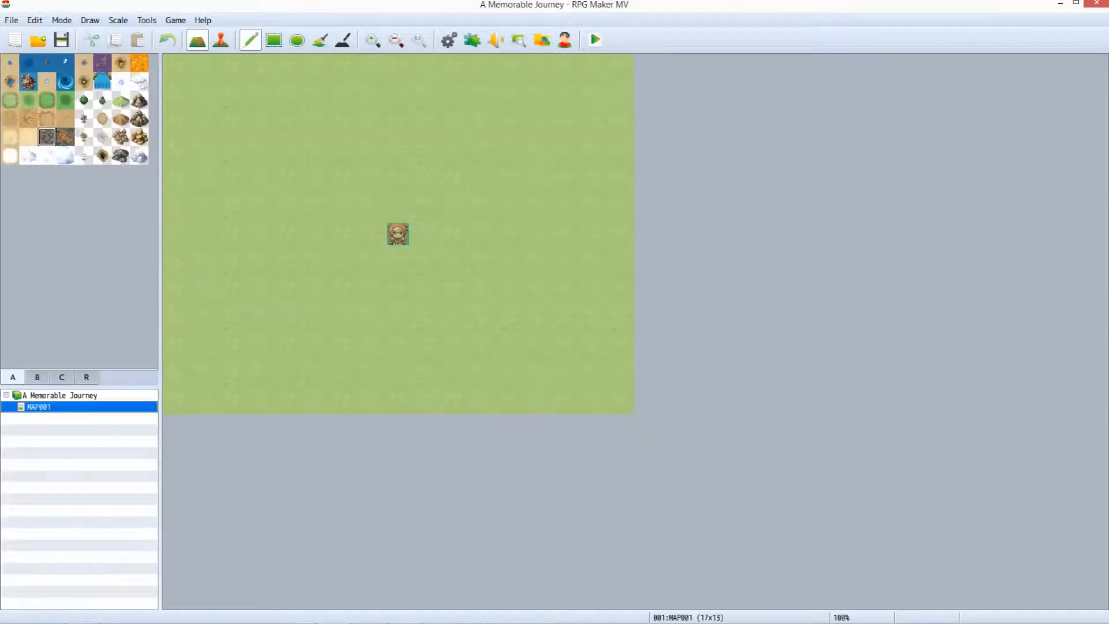
mouse_move(447, 40)
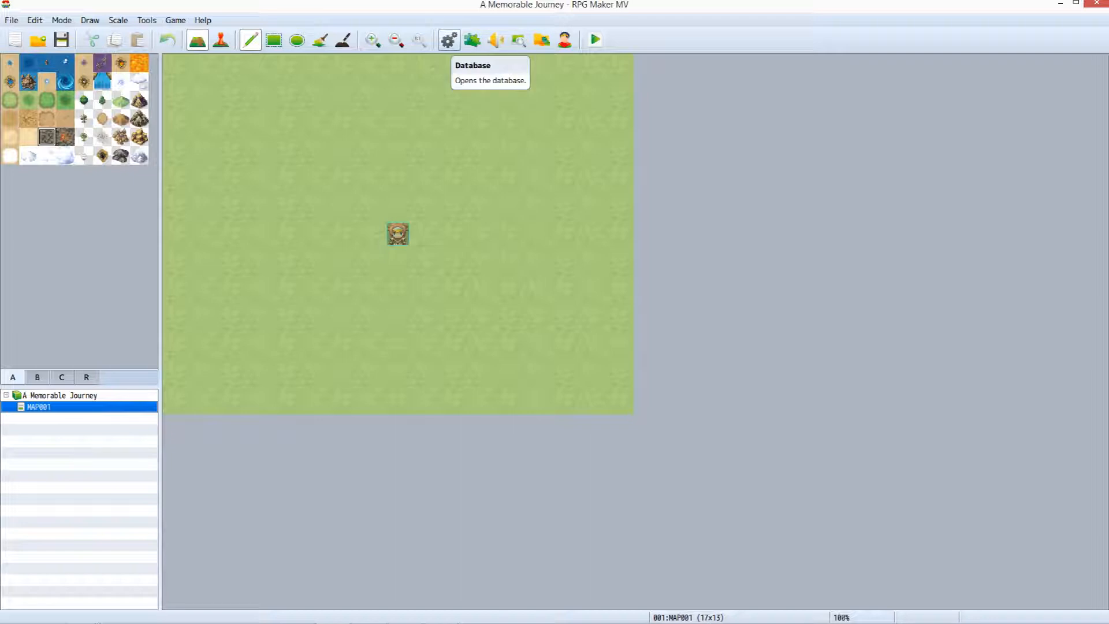
Open the Database on its System tab.
click(447, 40)
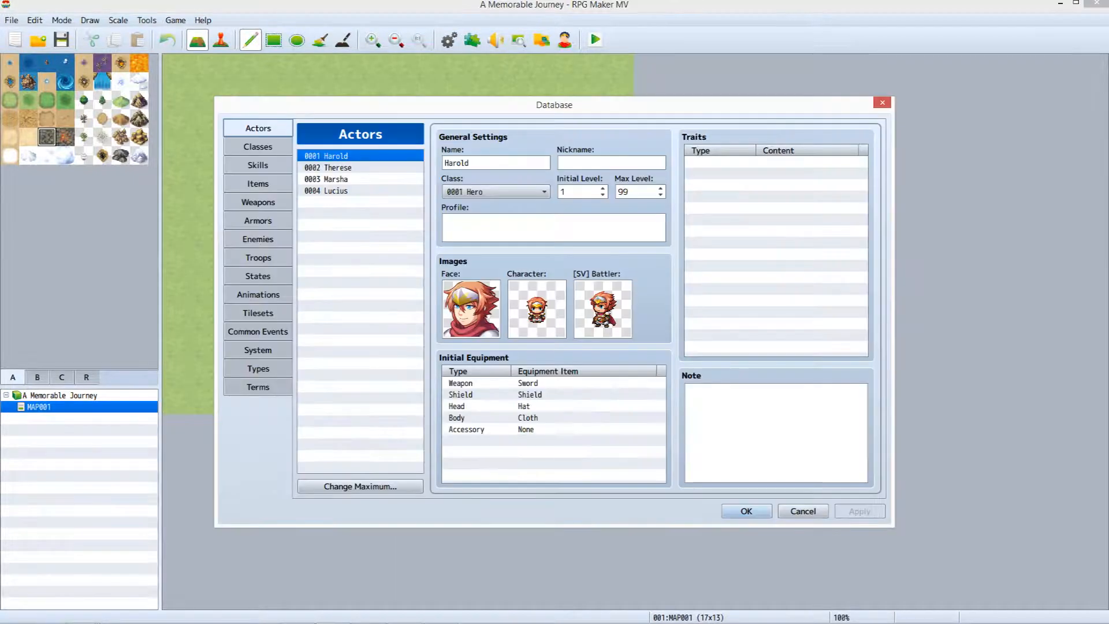
mouse_move(258, 349)
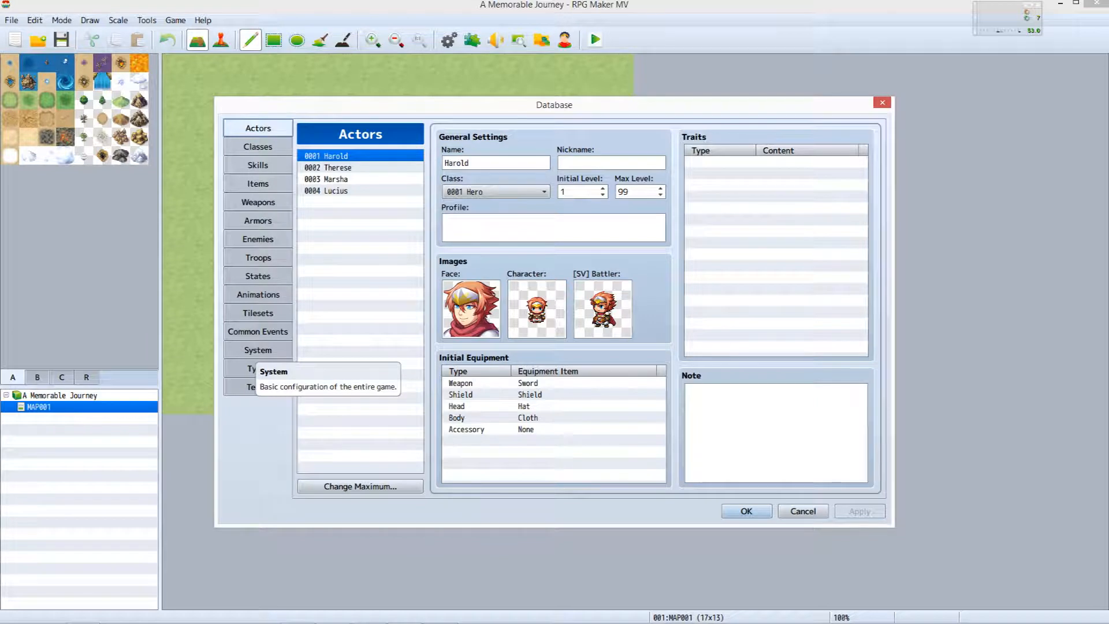
click(257, 349)
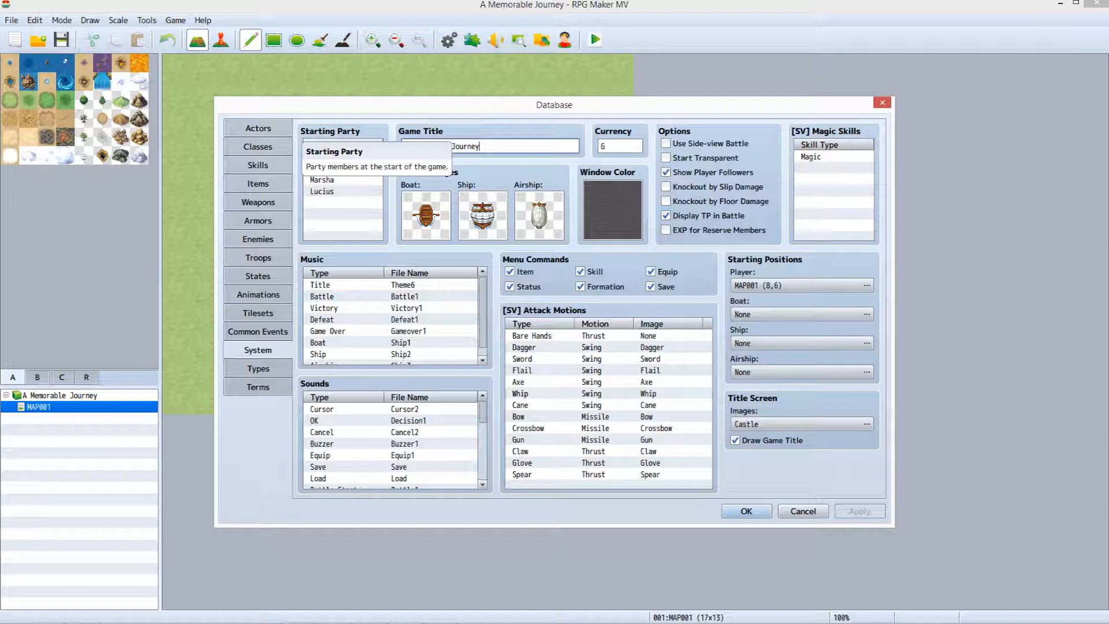
Delete Harold from the starting party and select Therese for removal.
right_click(332, 156)
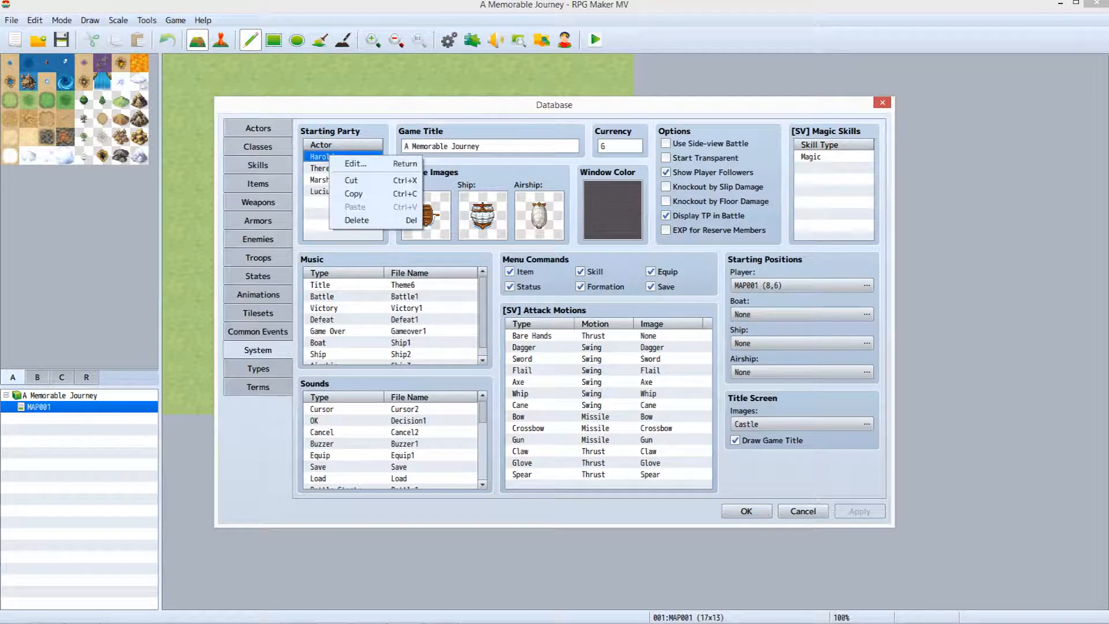
mouse_move(356, 220)
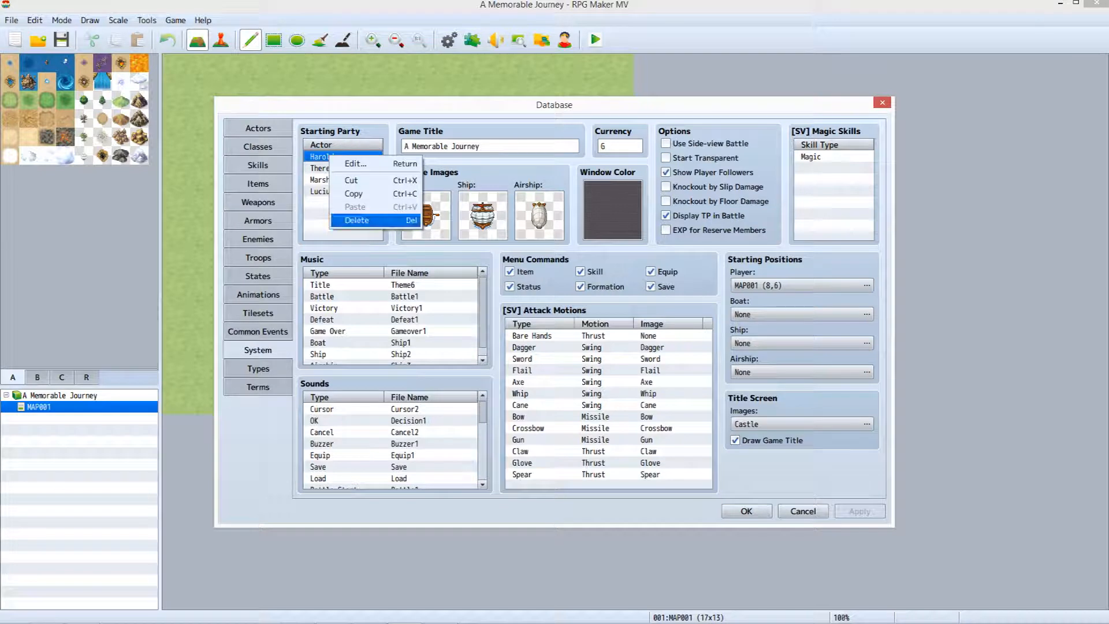
click(356, 220)
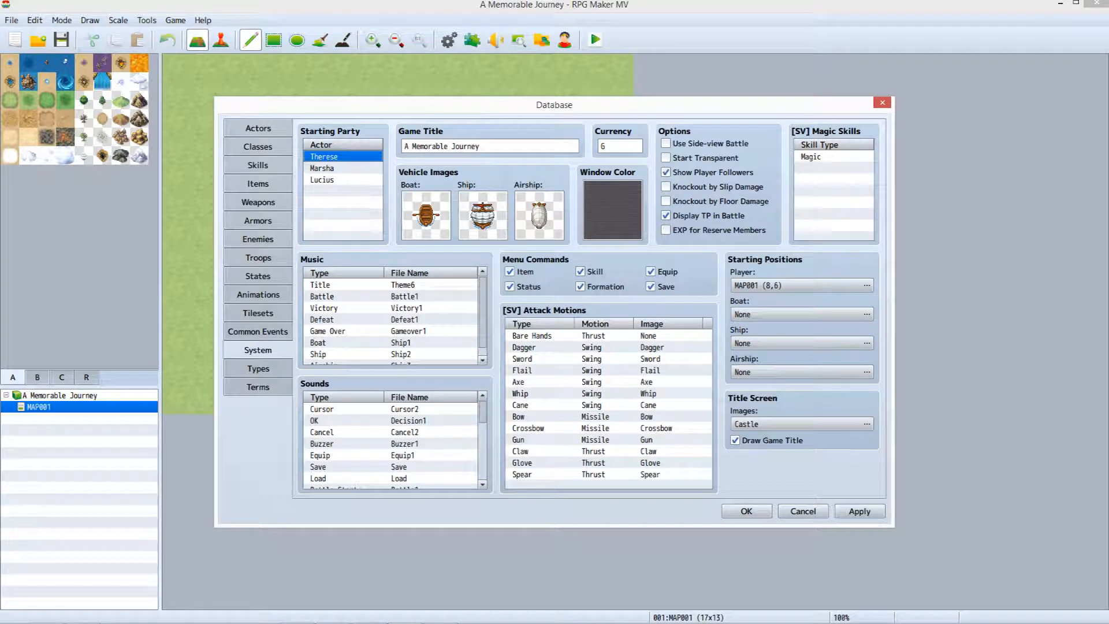
click(322, 155)
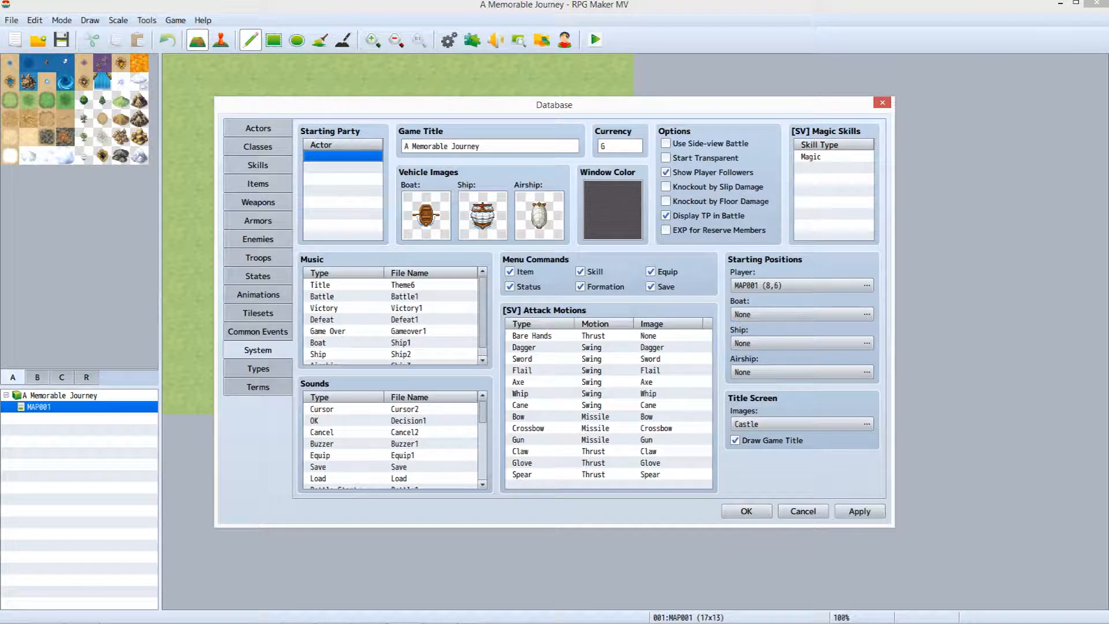
mouse_move(460, 146)
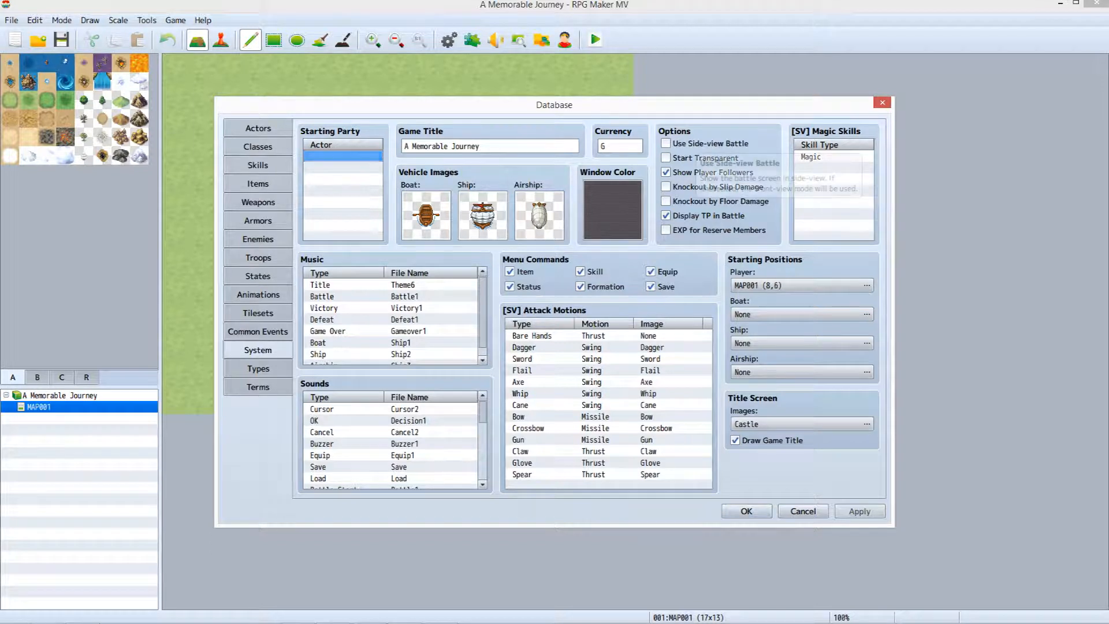
mouse_move(696, 143)
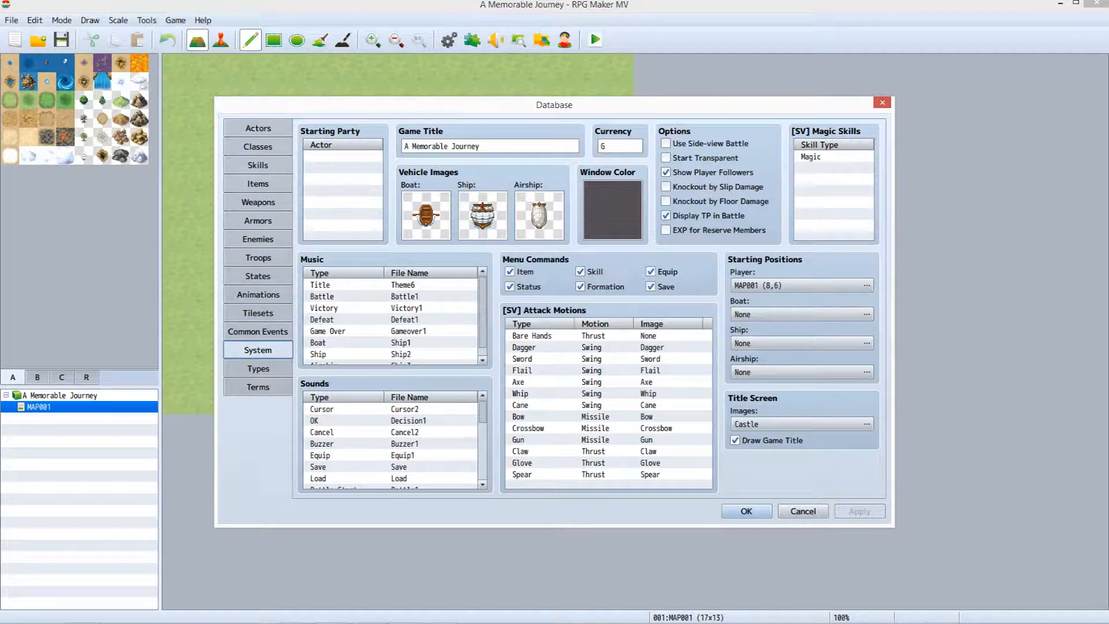
mouse_move(704, 158)
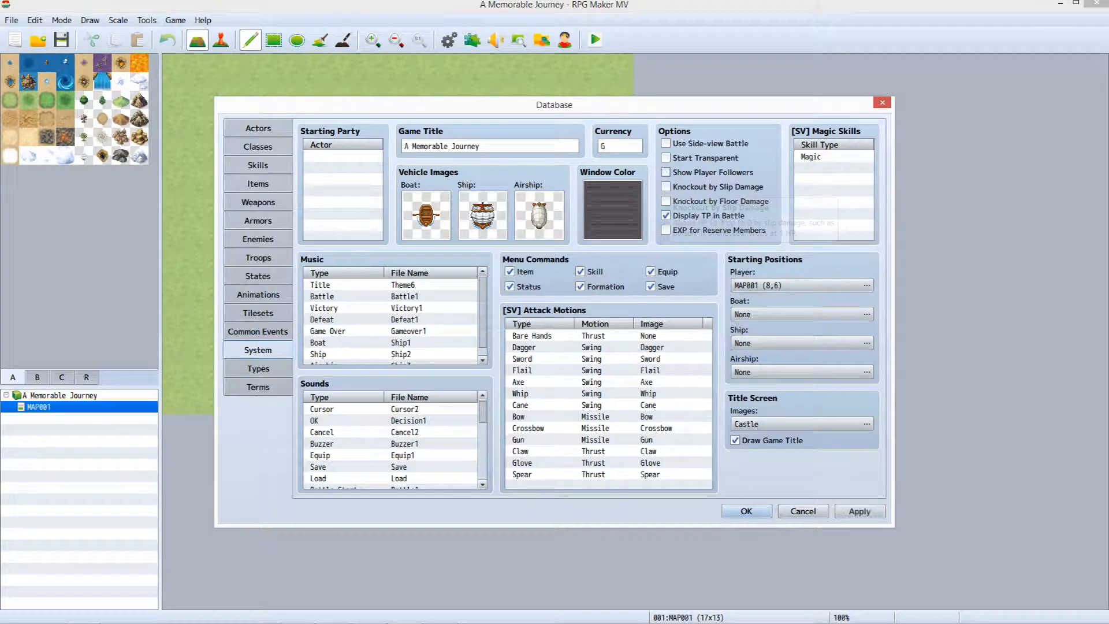
mouse_move(665, 187)
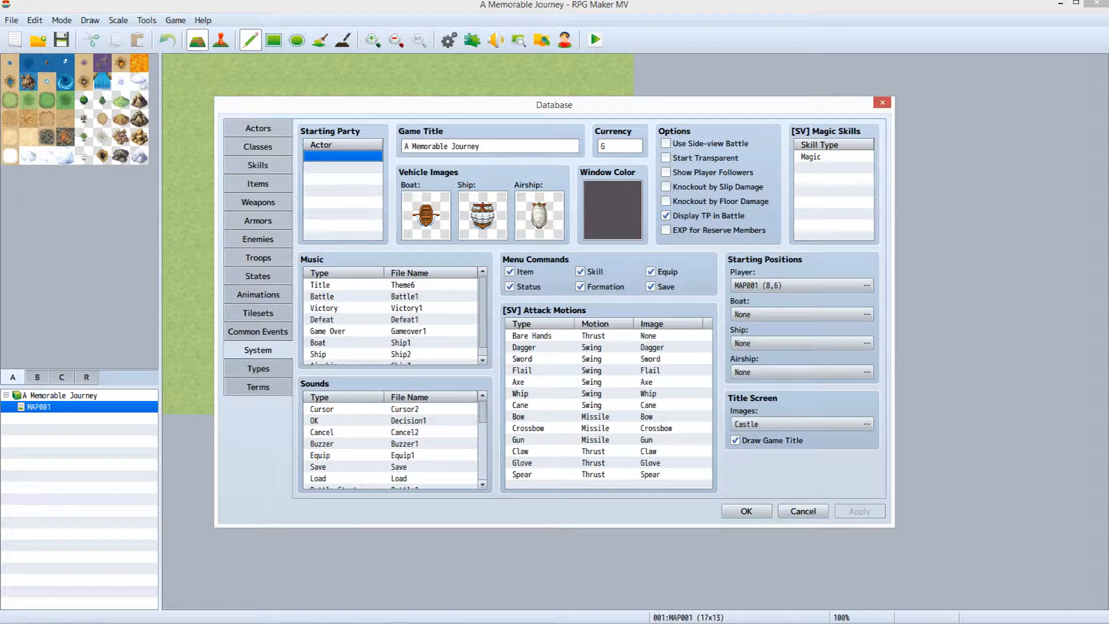
mouse_move(835, 151)
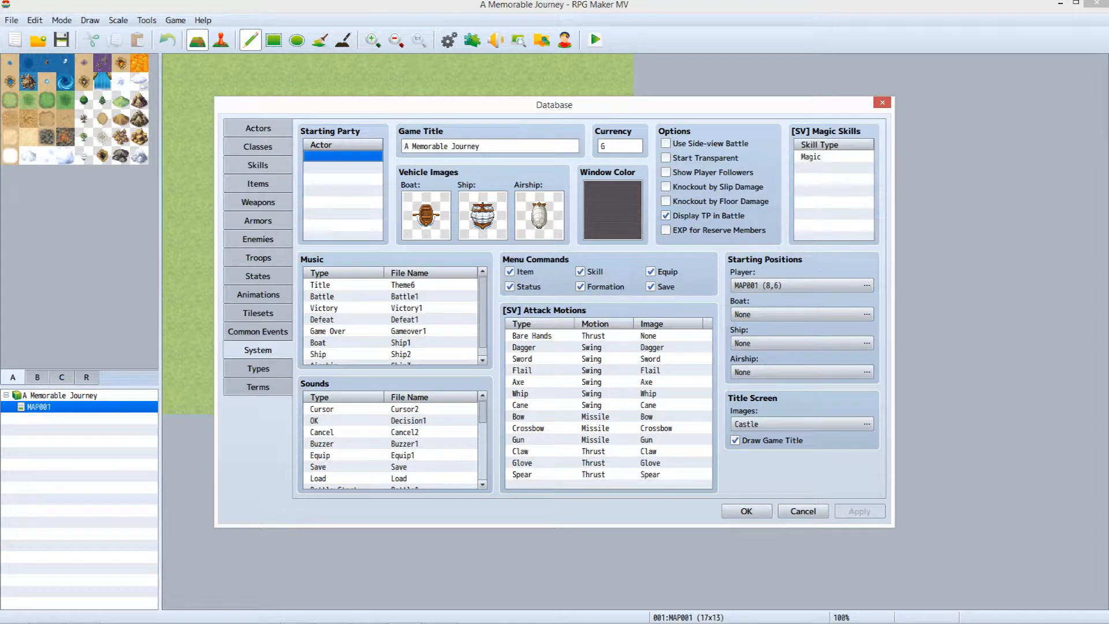
click(523, 347)
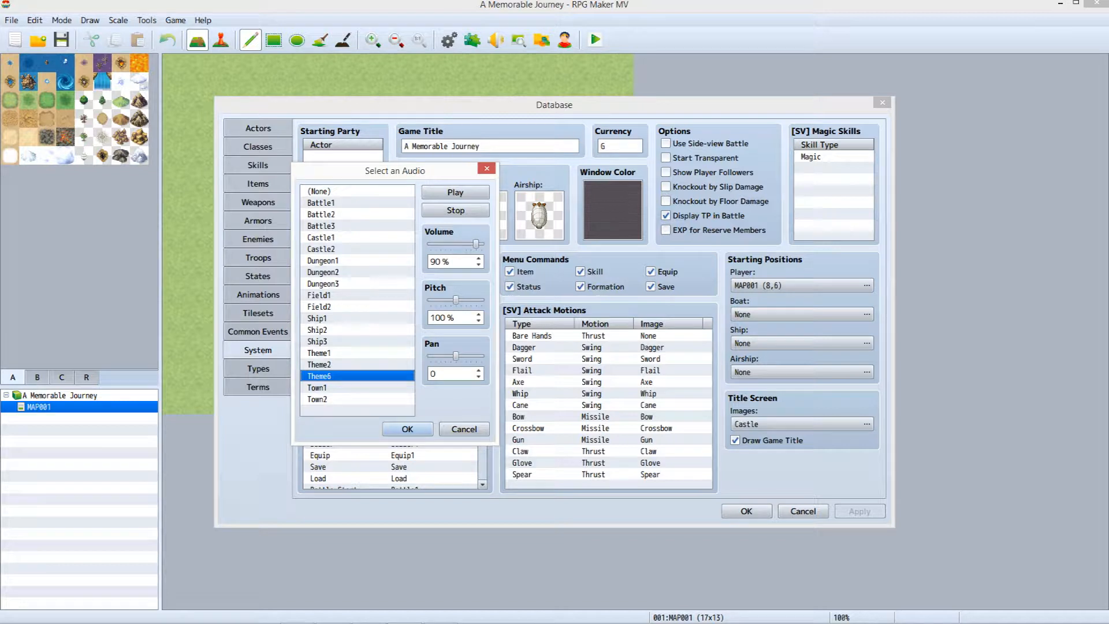
mouse_move(455, 192)
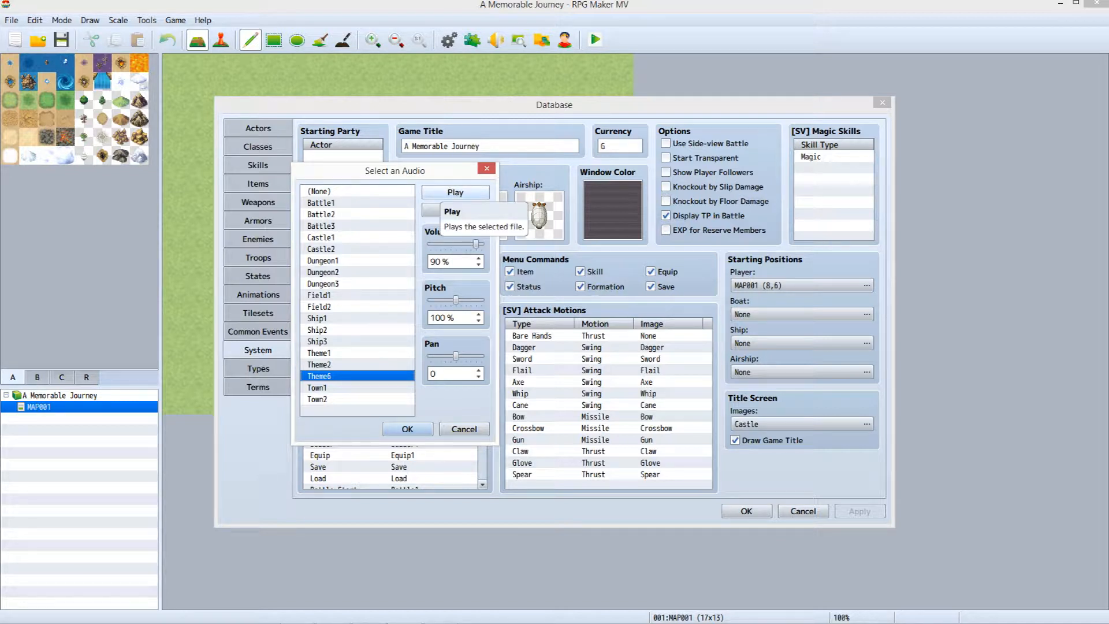
click(455, 192)
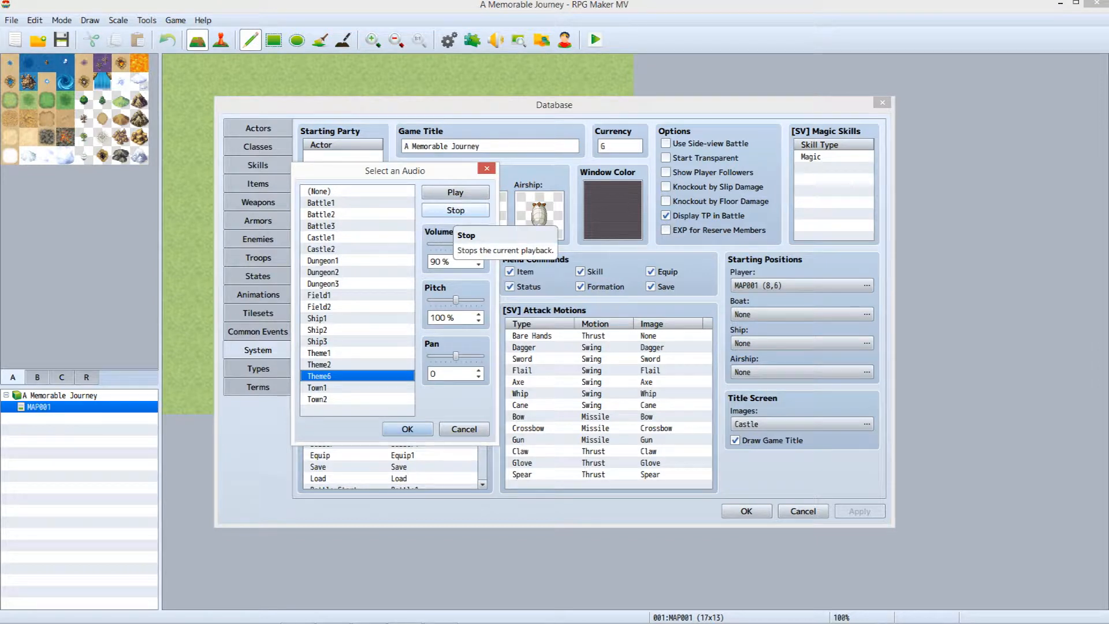
mouse_move(455, 353)
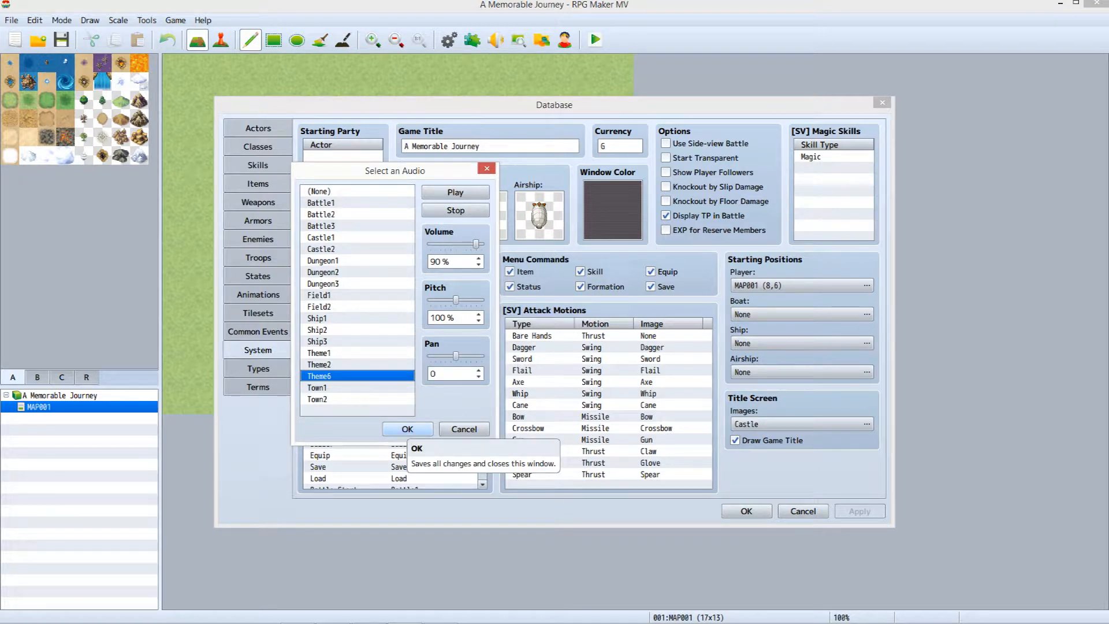
click(407, 429)
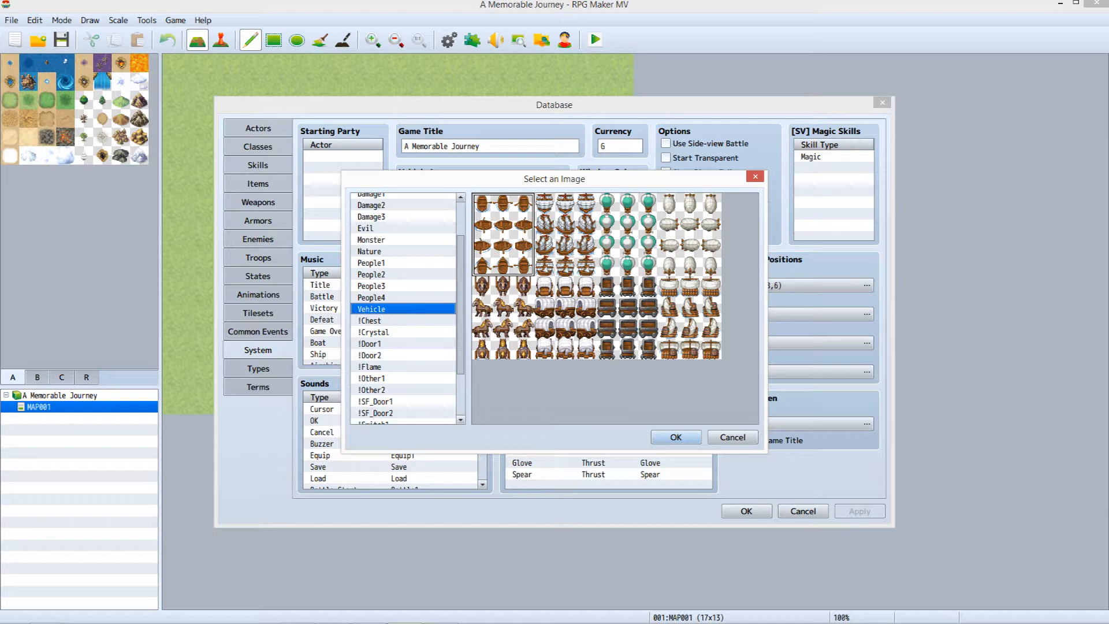
Close the vehicle image picker with OK, returning to System settings.
click(674, 437)
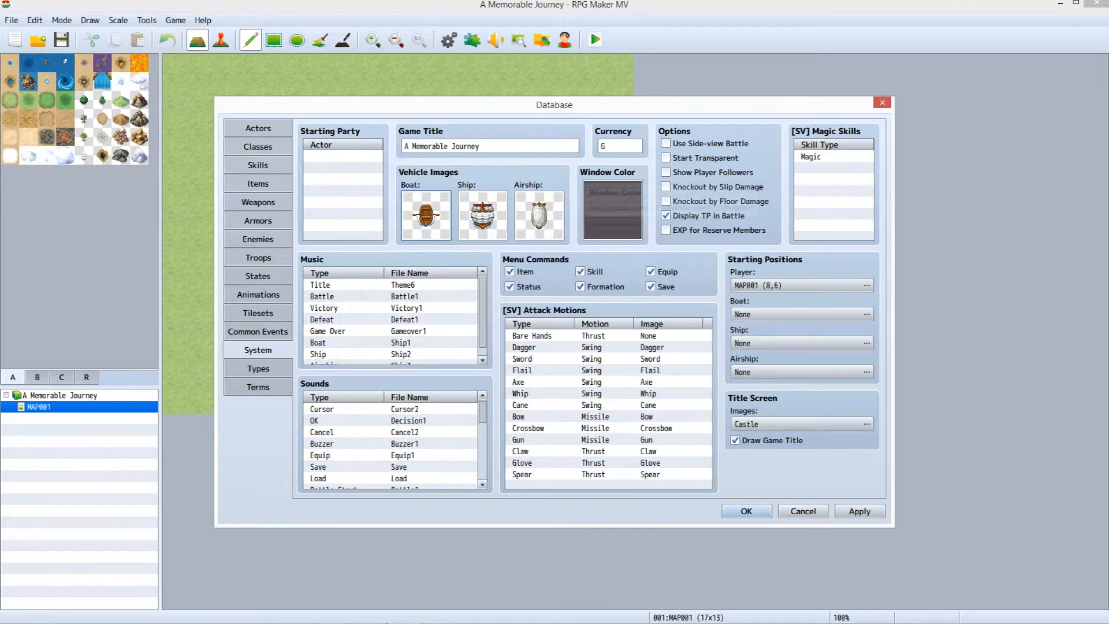
mouse_move(611, 208)
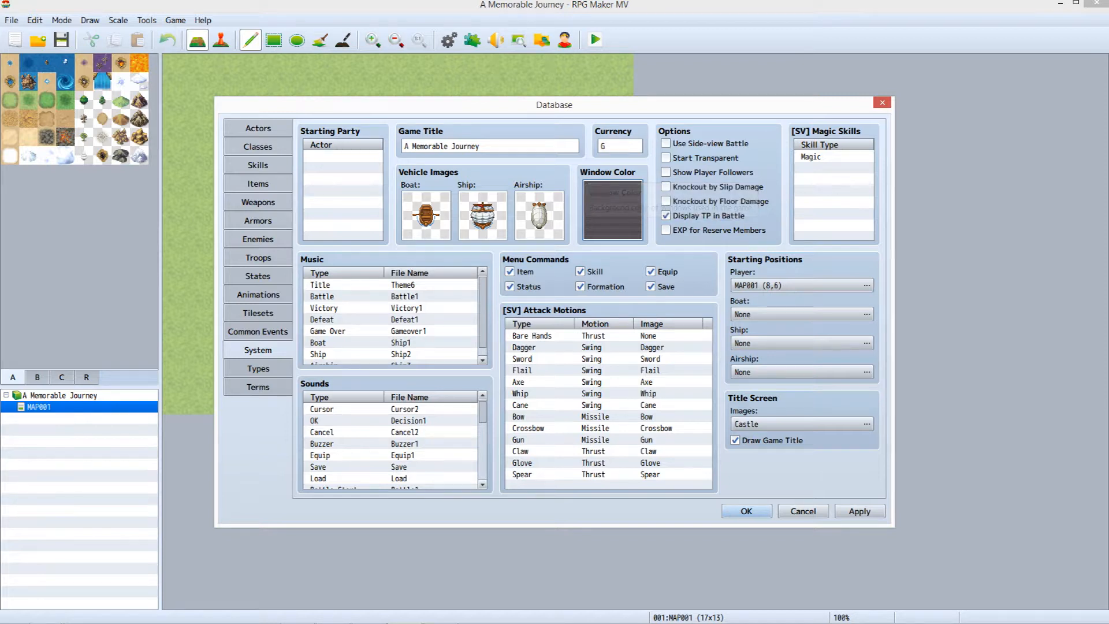
Set Window Color to Red 128, Green 0, Blue 0.
click(611, 208)
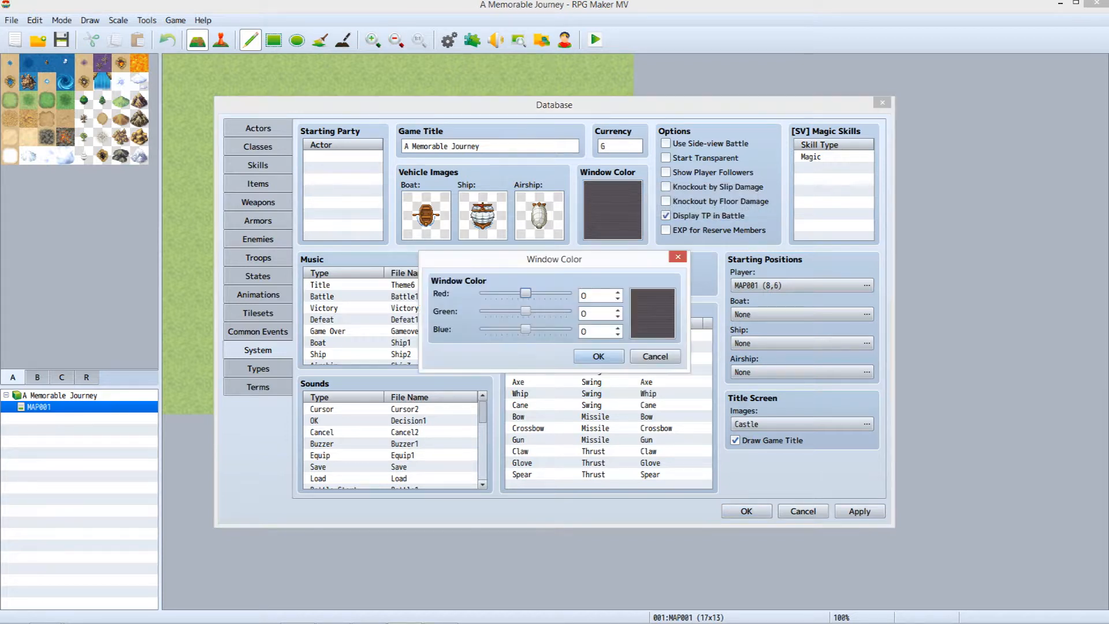
drag(525, 293, 546, 293)
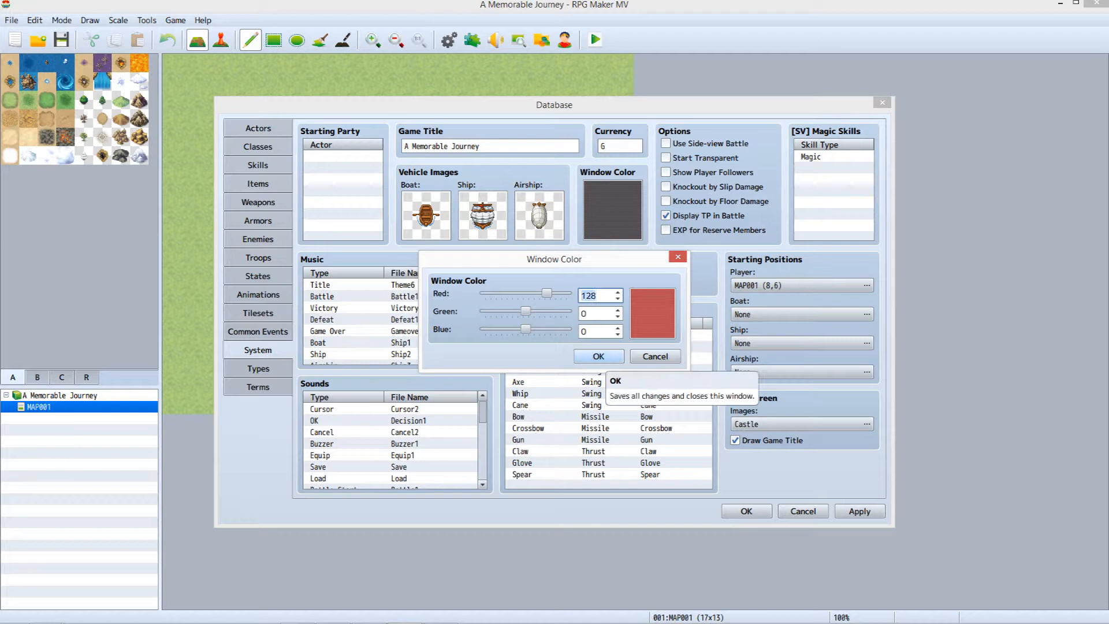
click(597, 356)
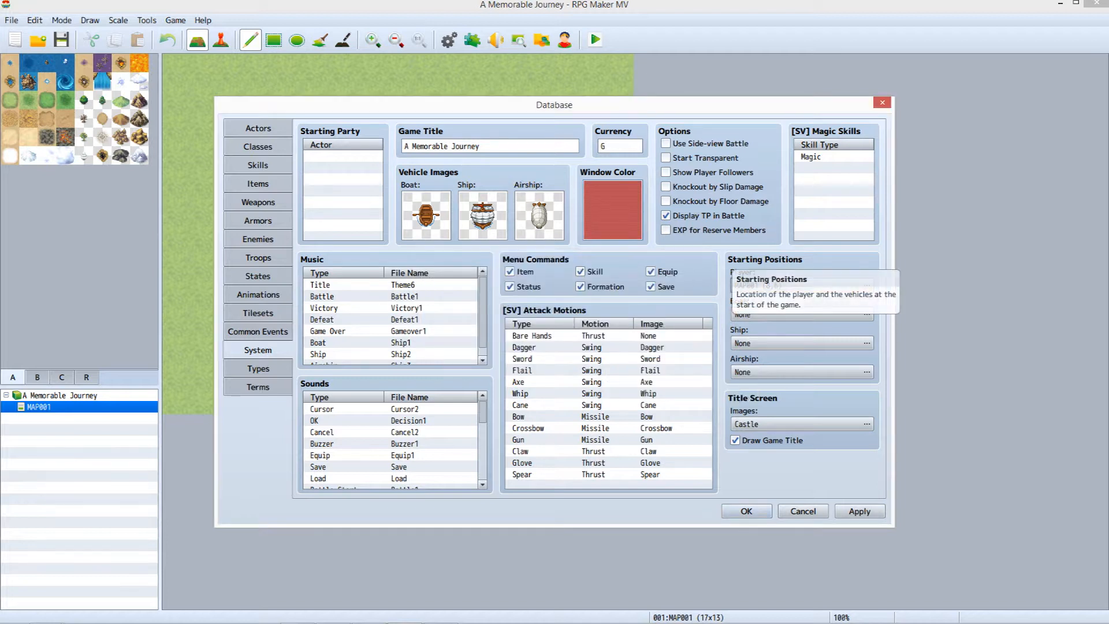